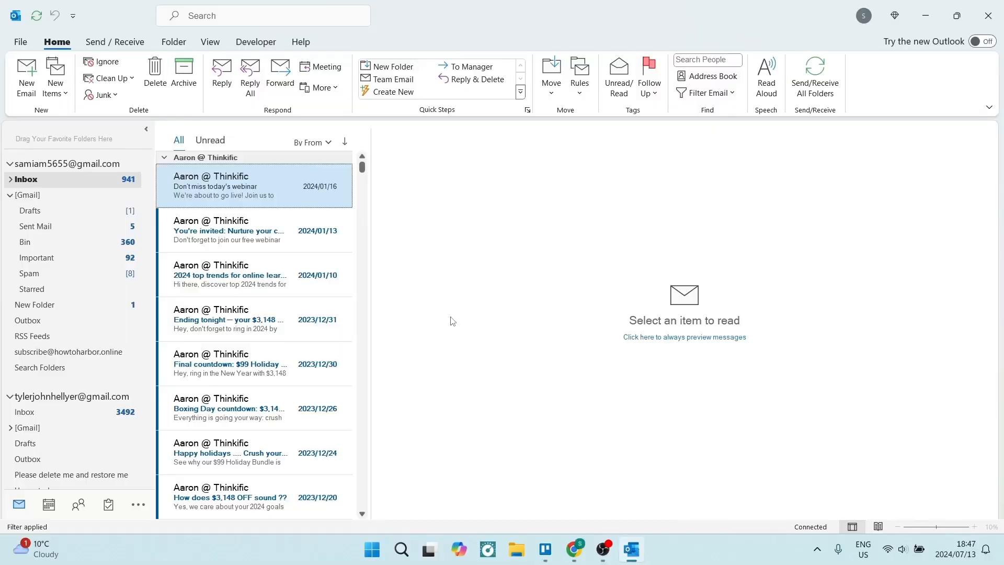
pyautogui.moveTo(231, 232)
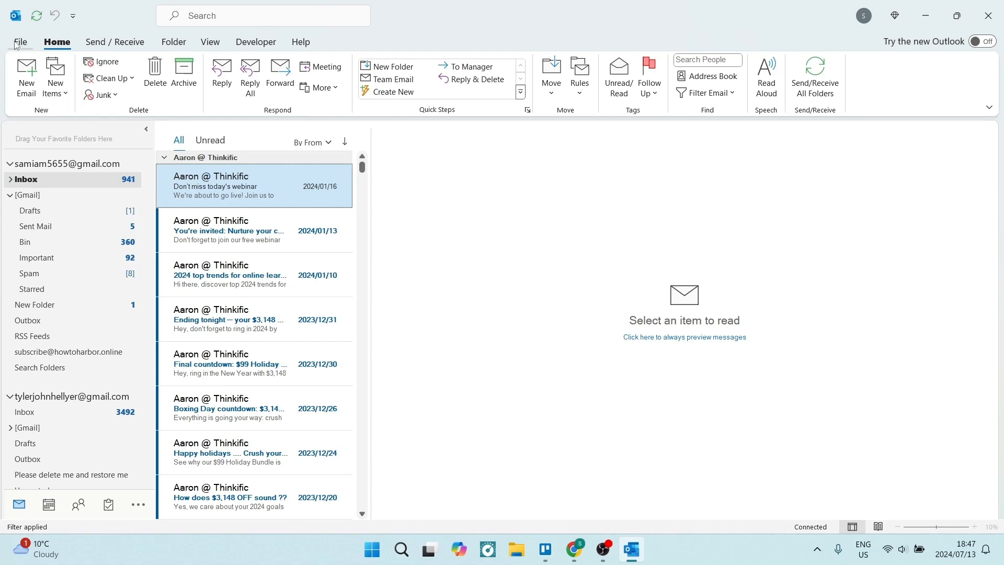
# Step: Go to Outlook's File backstage and show the Open & Export page
pyautogui.click(19, 42)
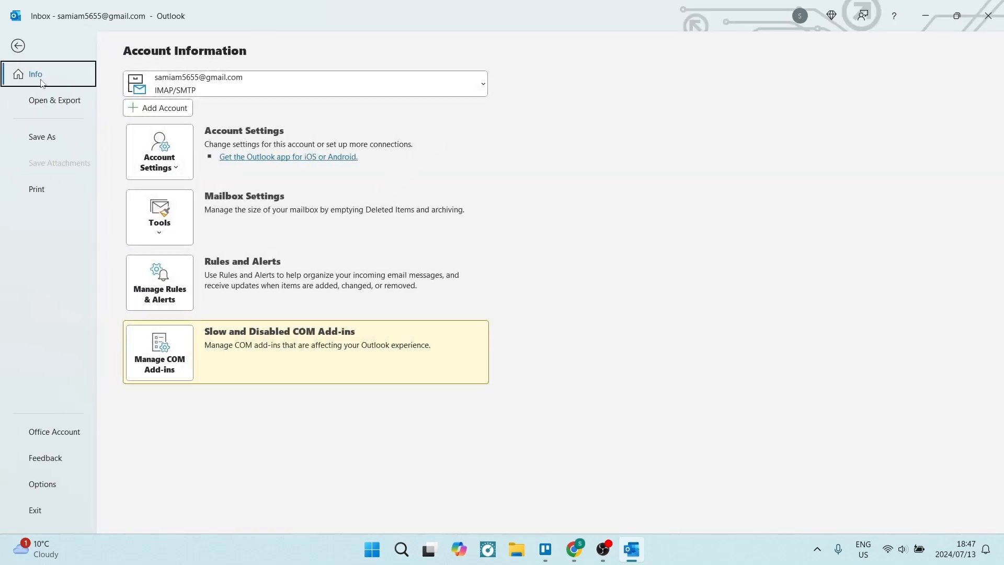
pyautogui.click(54, 100)
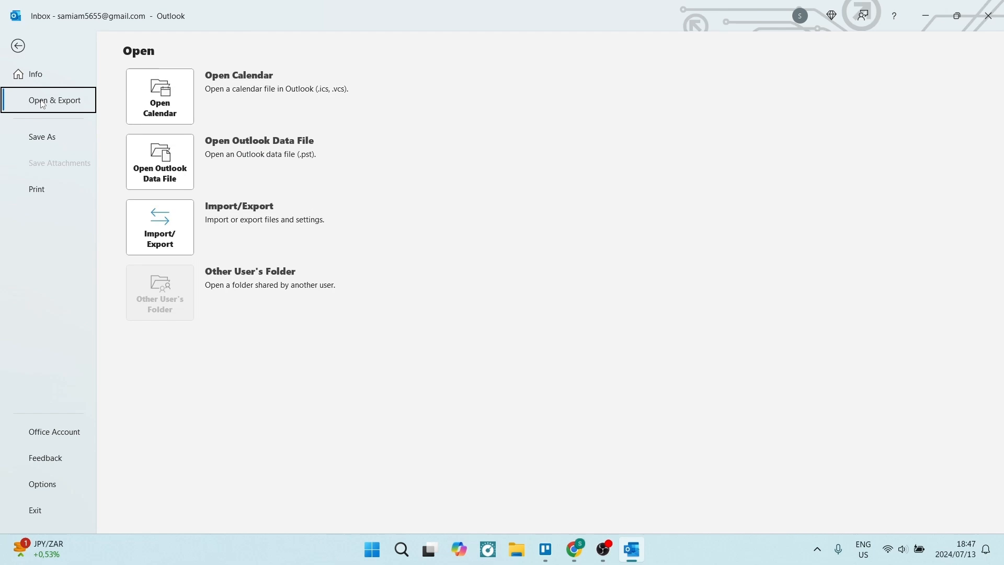
pyautogui.moveTo(160, 226)
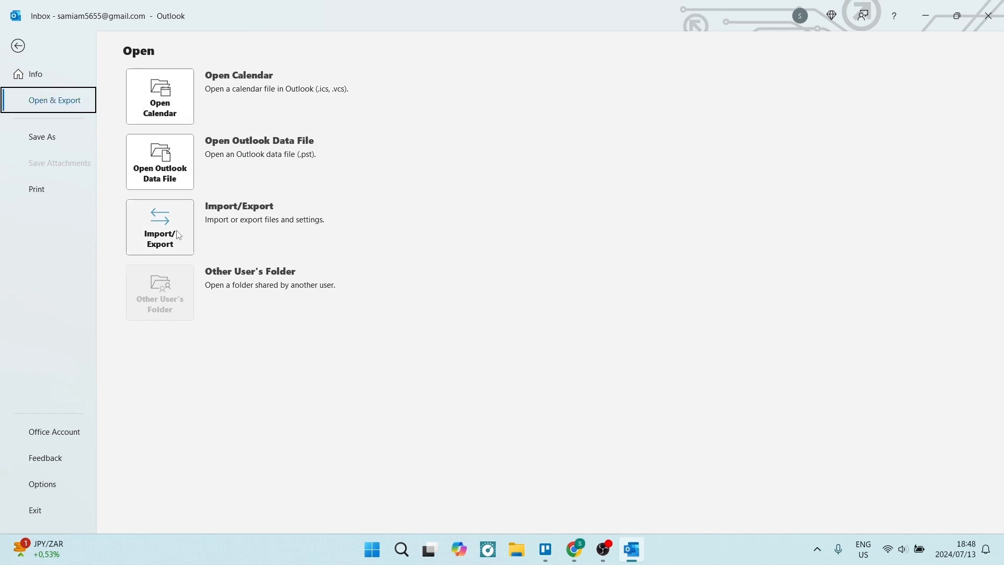
pyautogui.moveTo(166, 243)
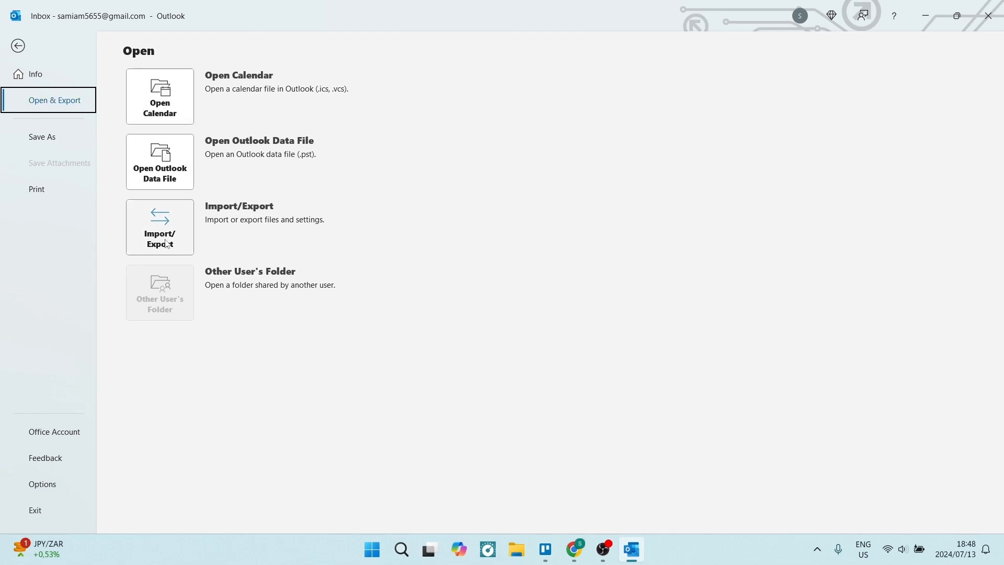
# Step: Start the Import/Export wizard to export to a Comma Separated Values file, choosing Inbox
pyautogui.click(159, 227)
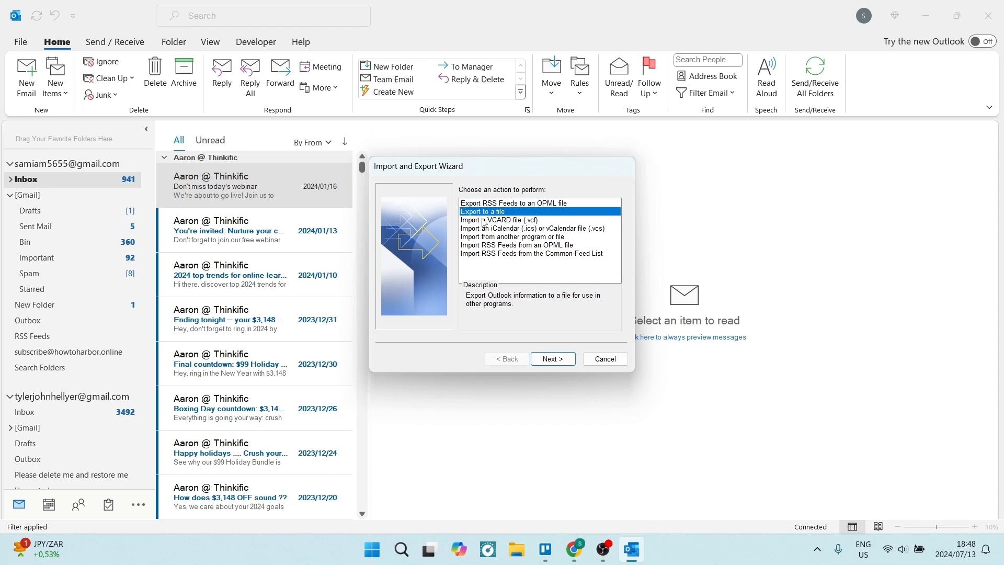
pyautogui.click(553, 358)
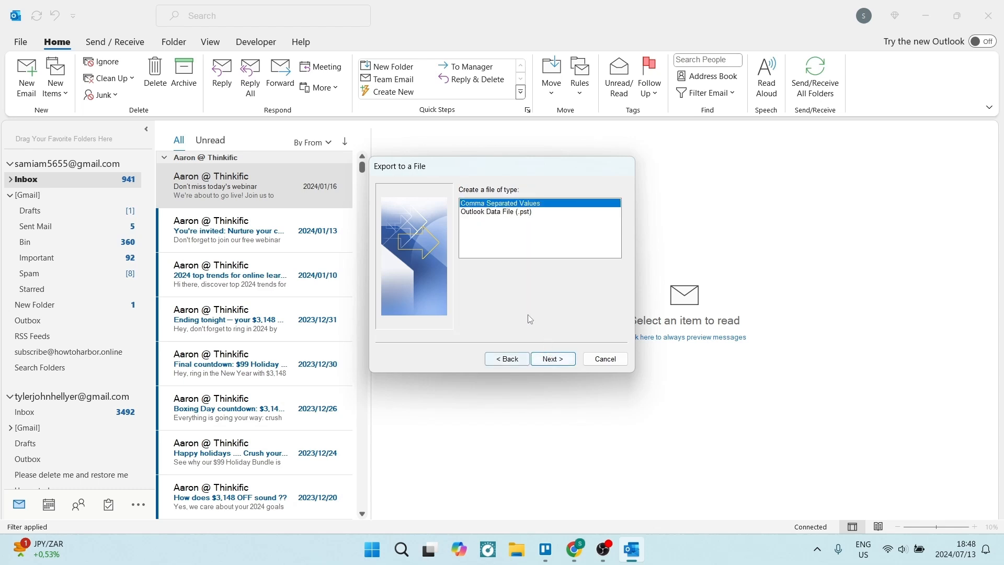
pyautogui.moveTo(519, 228)
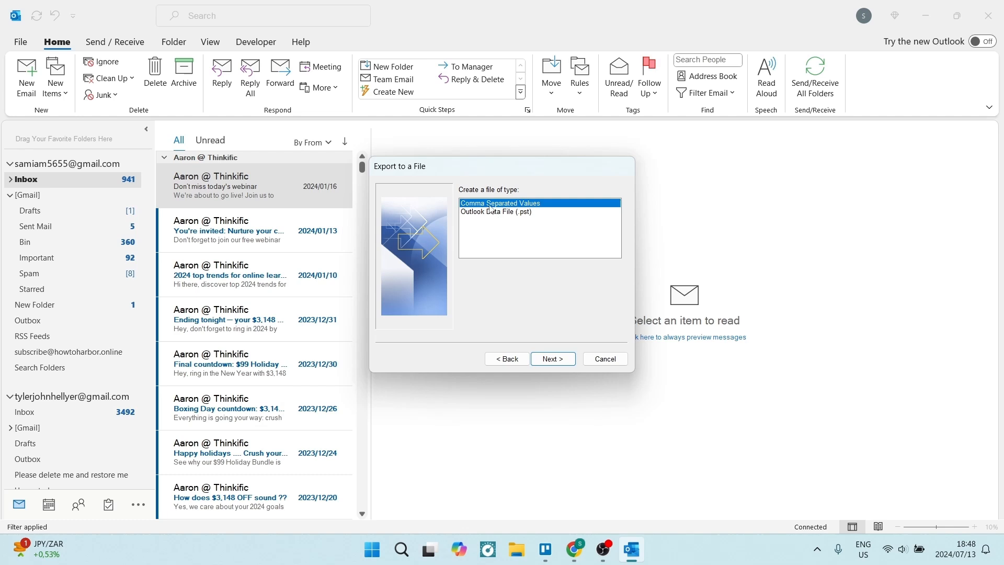
pyautogui.moveTo(534, 244)
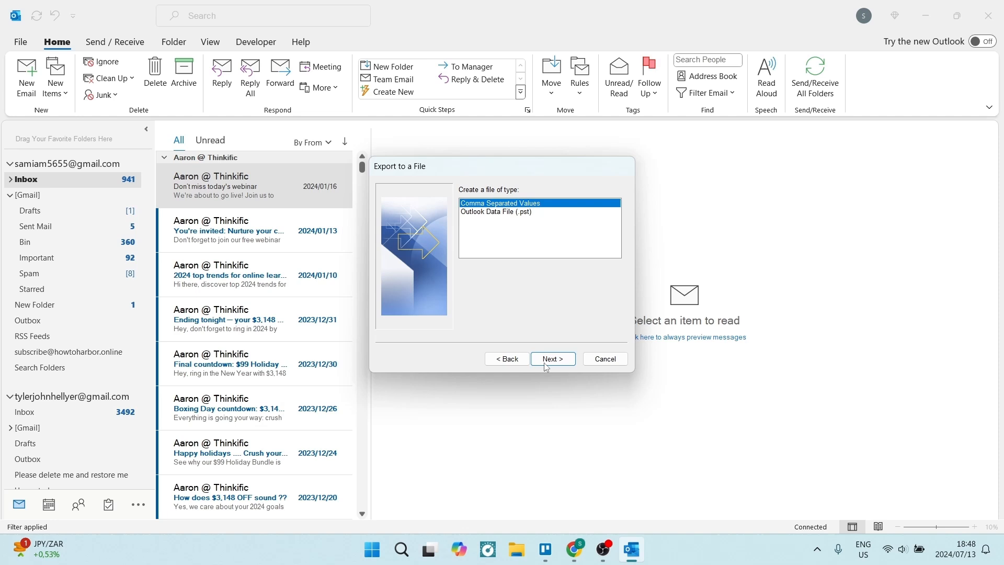
pyautogui.click(551, 357)
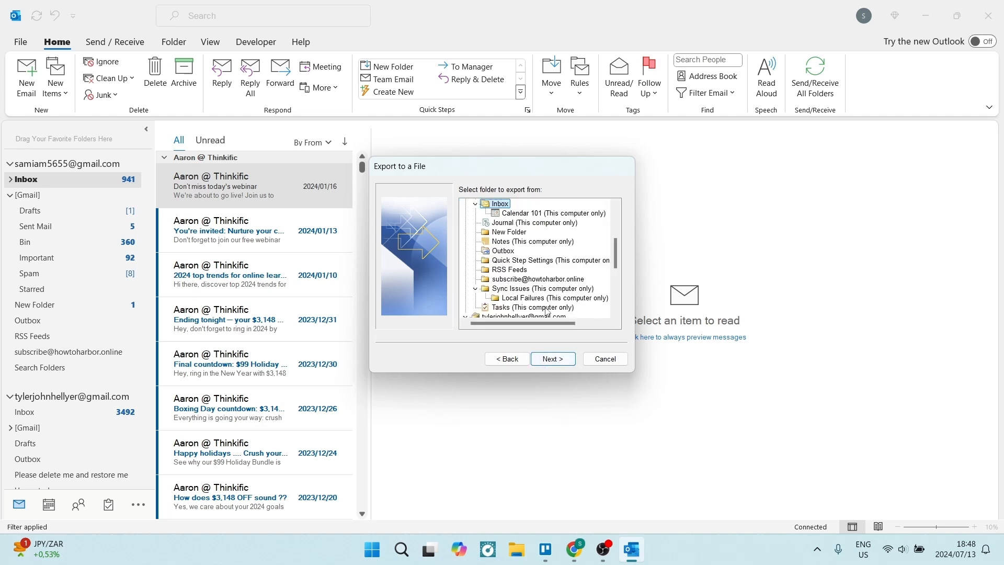
pyautogui.scroll(3)
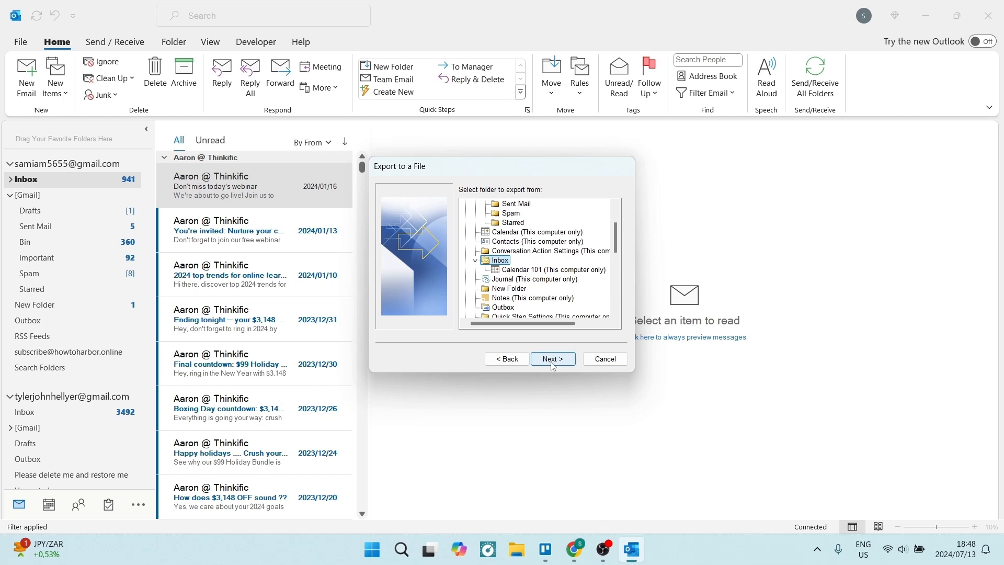
# Step: Export the Inbox messages to Contacts Test File.csv on the Desktop
pyautogui.click(552, 358)
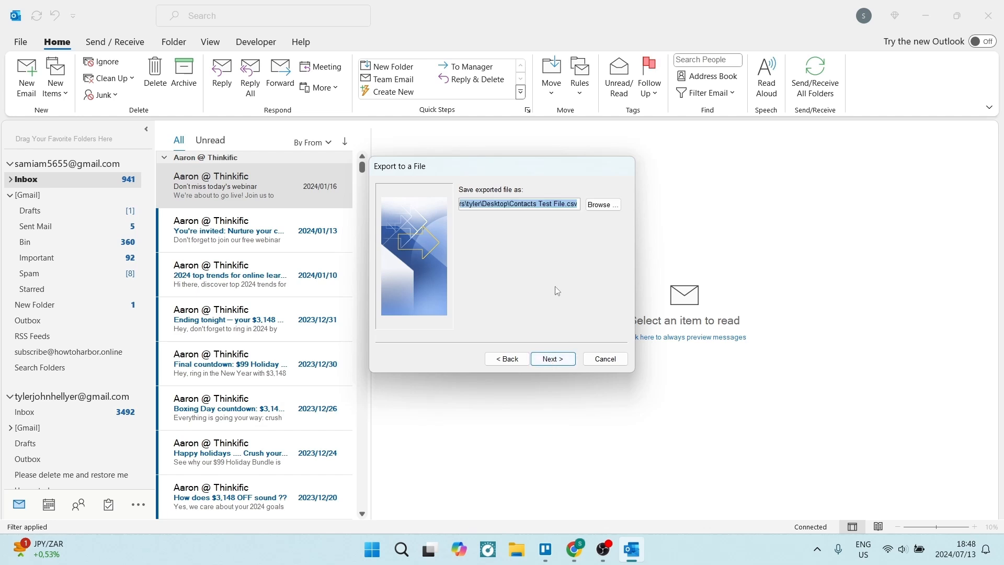
pyautogui.moveTo(570, 242)
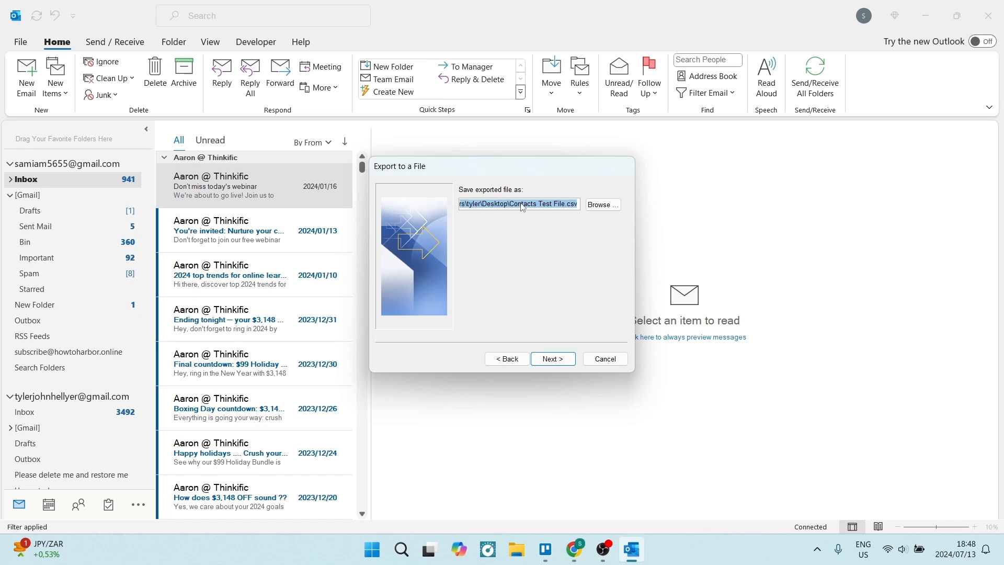
pyautogui.moveTo(510, 263)
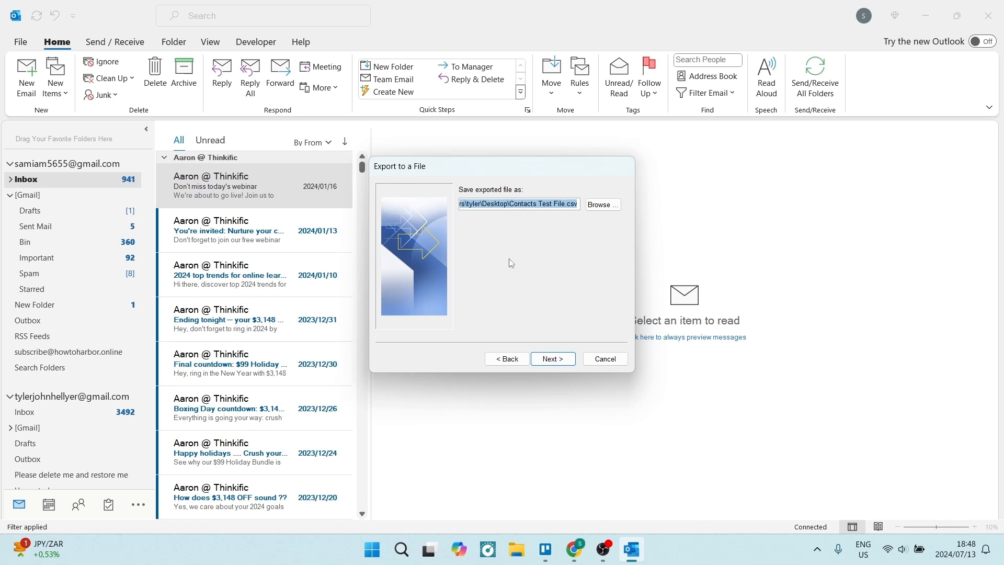
pyautogui.moveTo(544, 292)
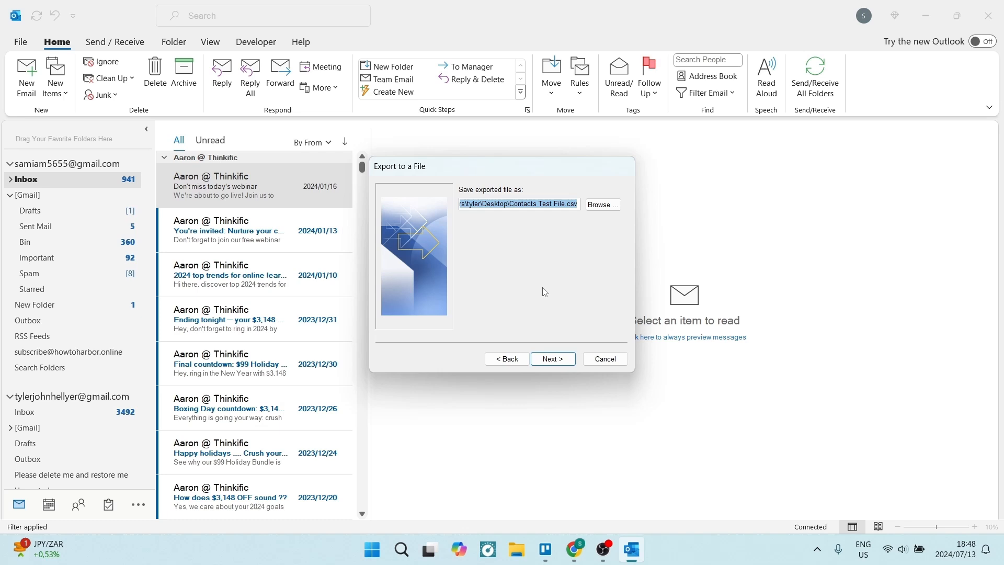
pyautogui.click(552, 357)
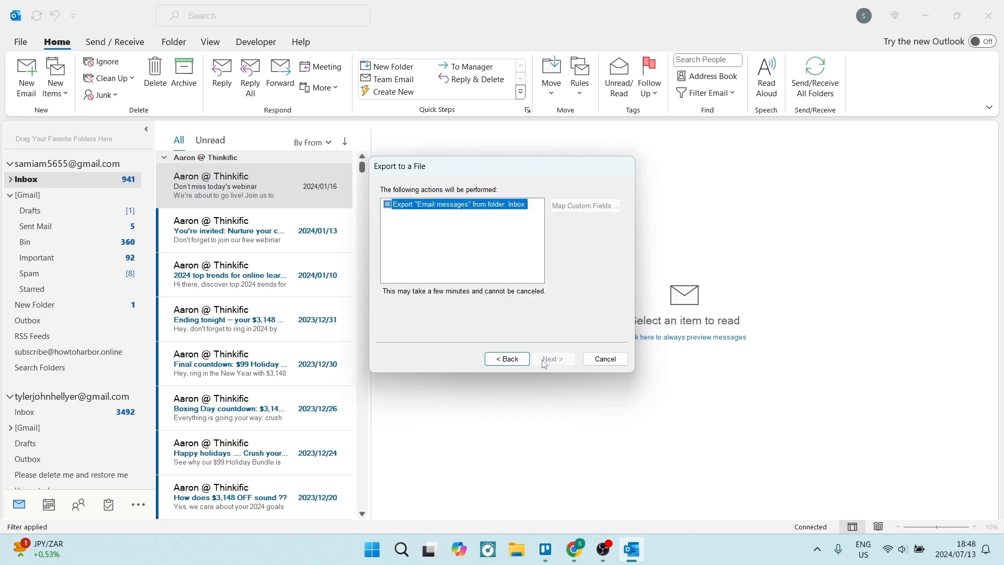
pyautogui.moveTo(477, 276)
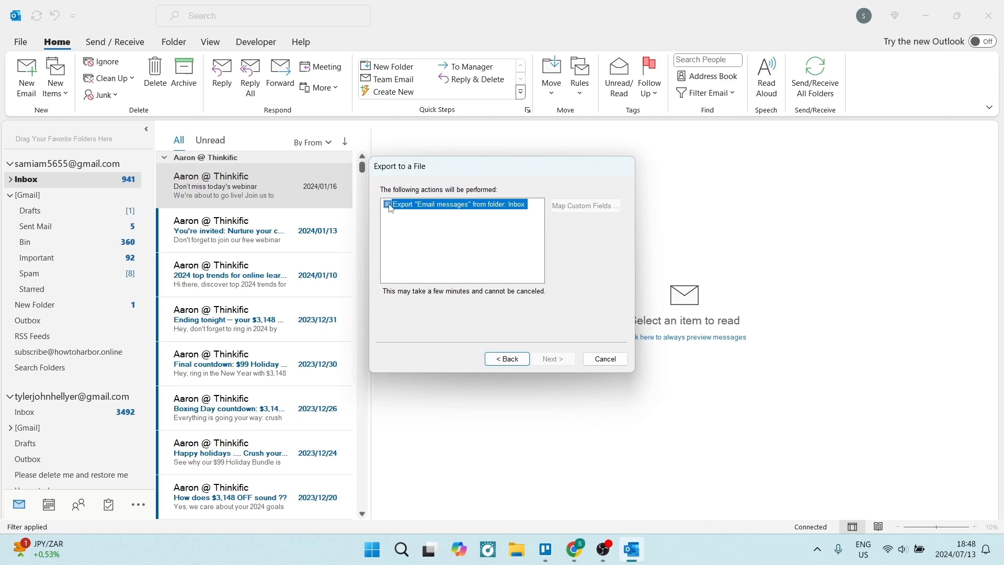
# Step: Clear the default field map and map From (Name), Subject, From (Address), CC (Name), CC (Address)
pyautogui.click(584, 205)
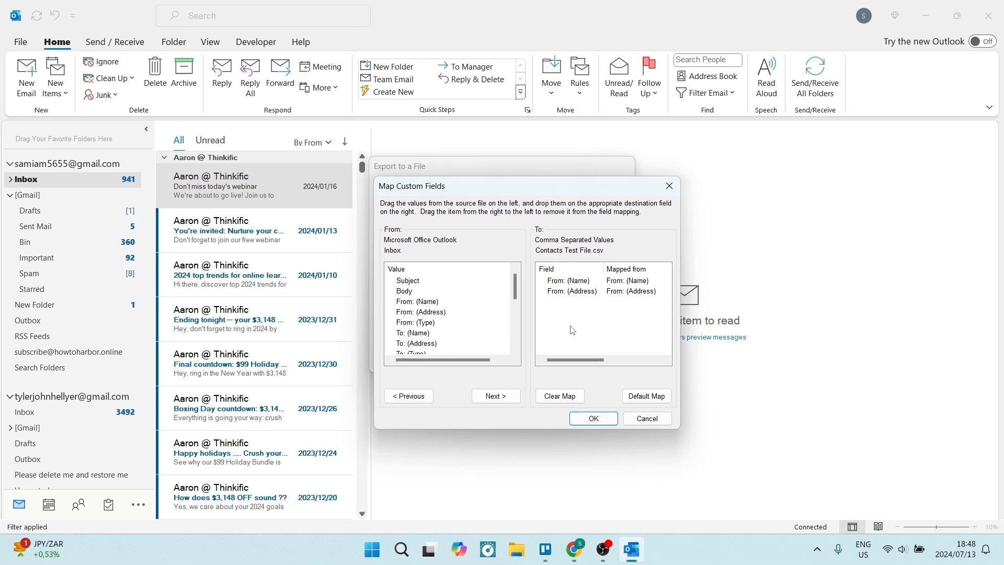
pyautogui.moveTo(633, 319)
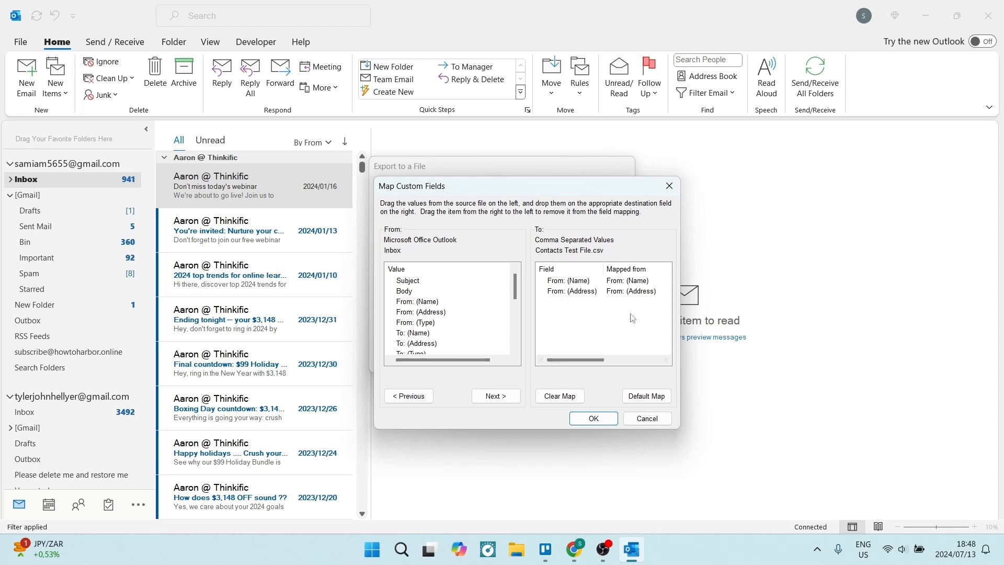
pyautogui.click(559, 396)
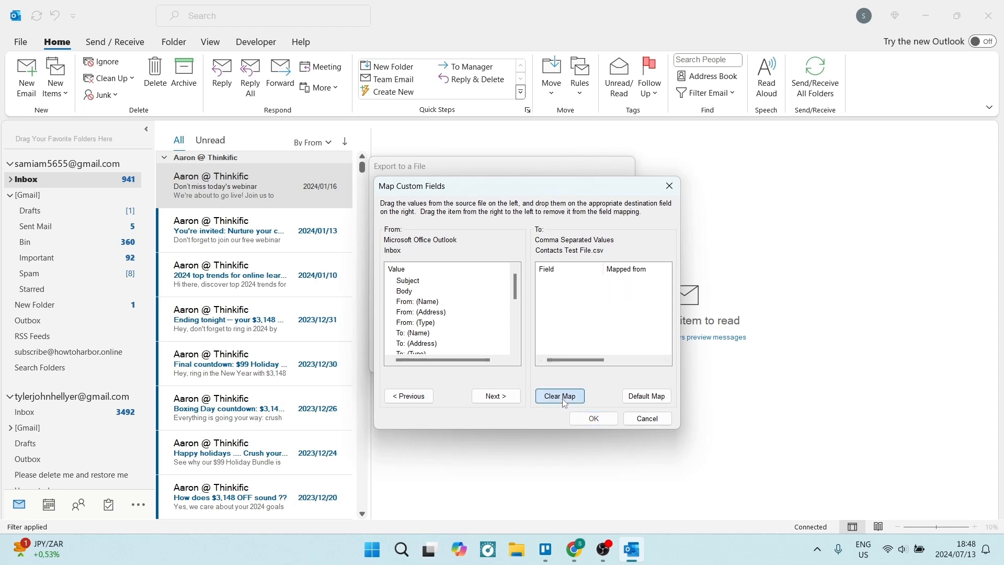
pyautogui.click(559, 396)
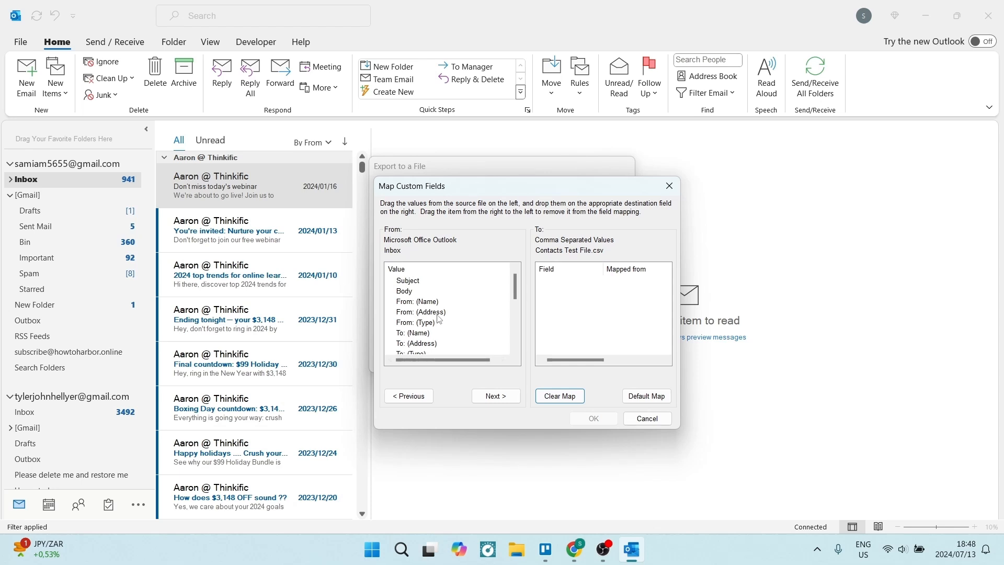
pyautogui.moveTo(535, 315)
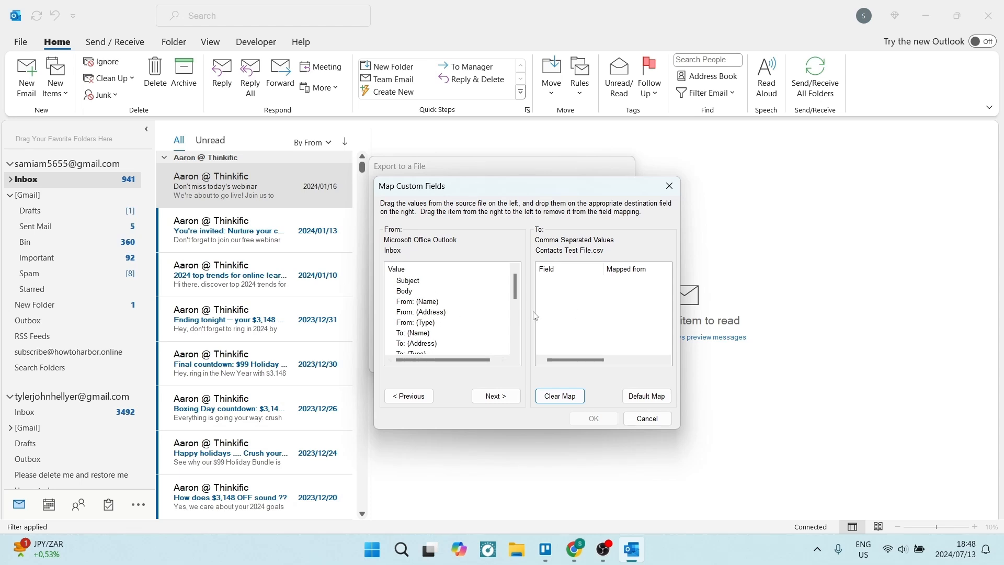
pyautogui.moveTo(445, 309)
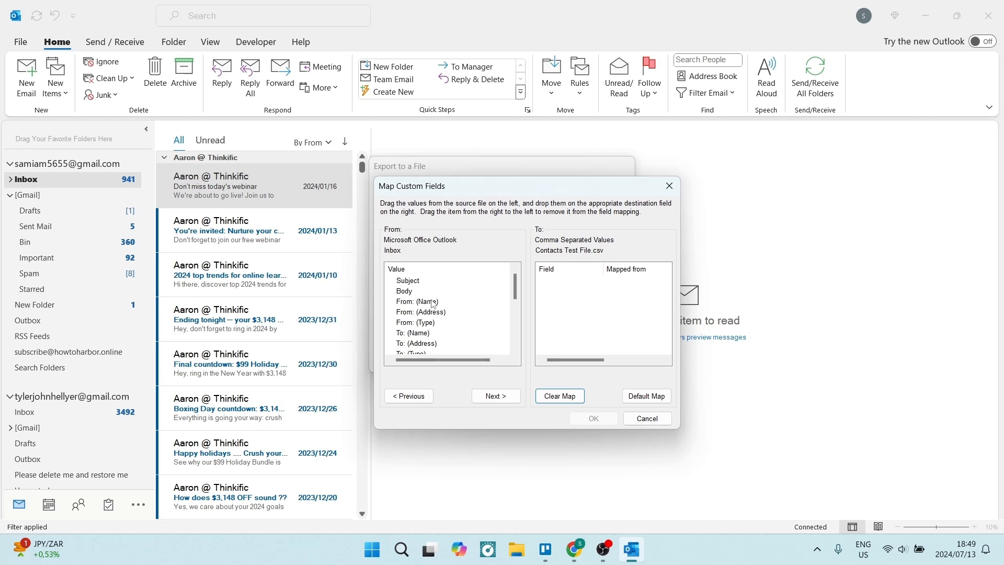
pyautogui.moveTo(403, 312)
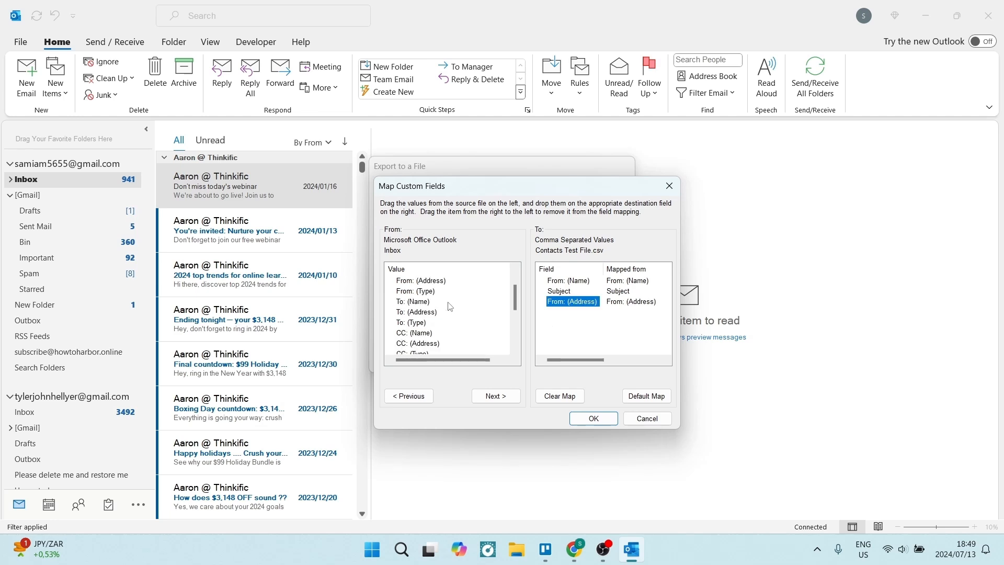
pyautogui.moveTo(431, 323)
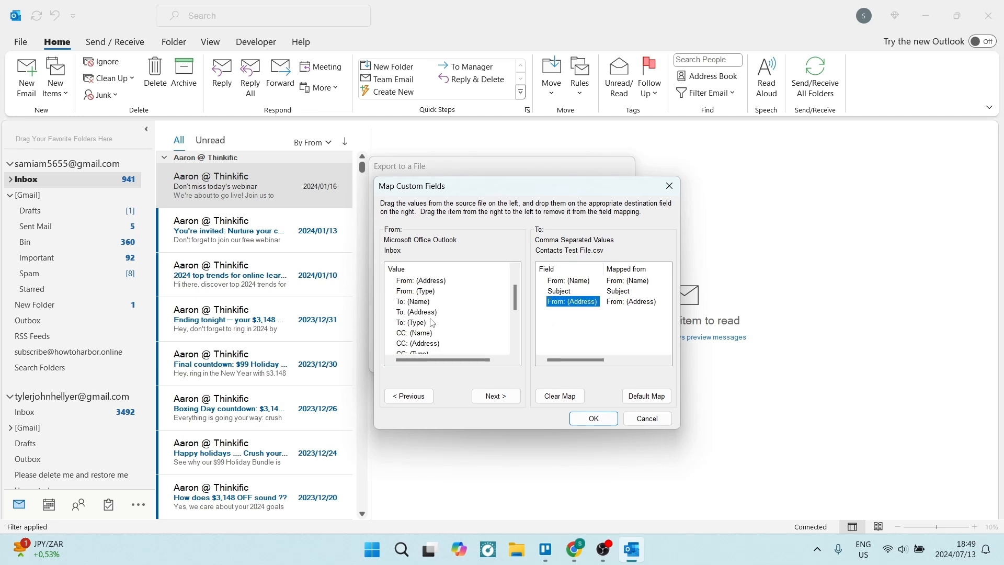
pyautogui.moveTo(433, 312)
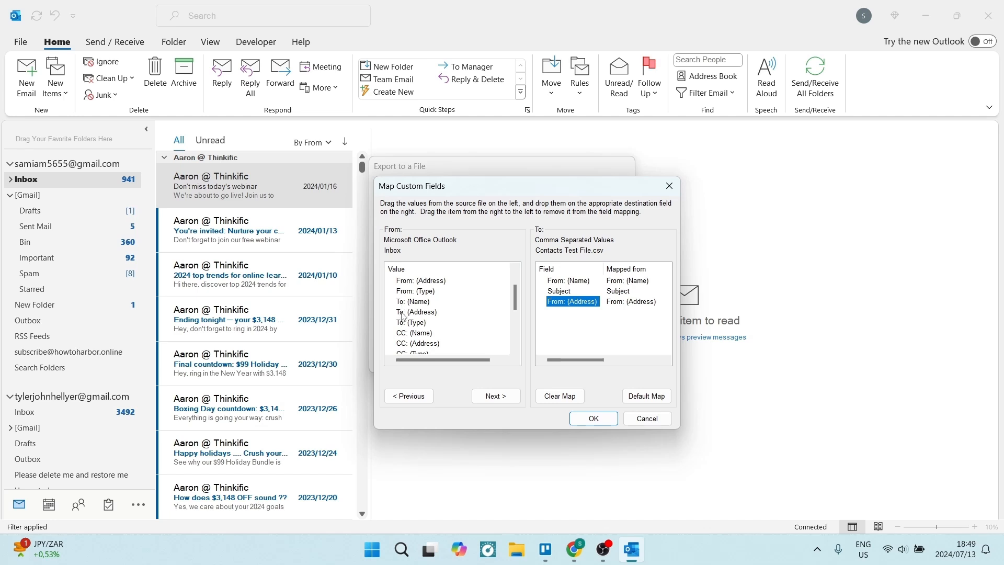
pyautogui.click(416, 311)
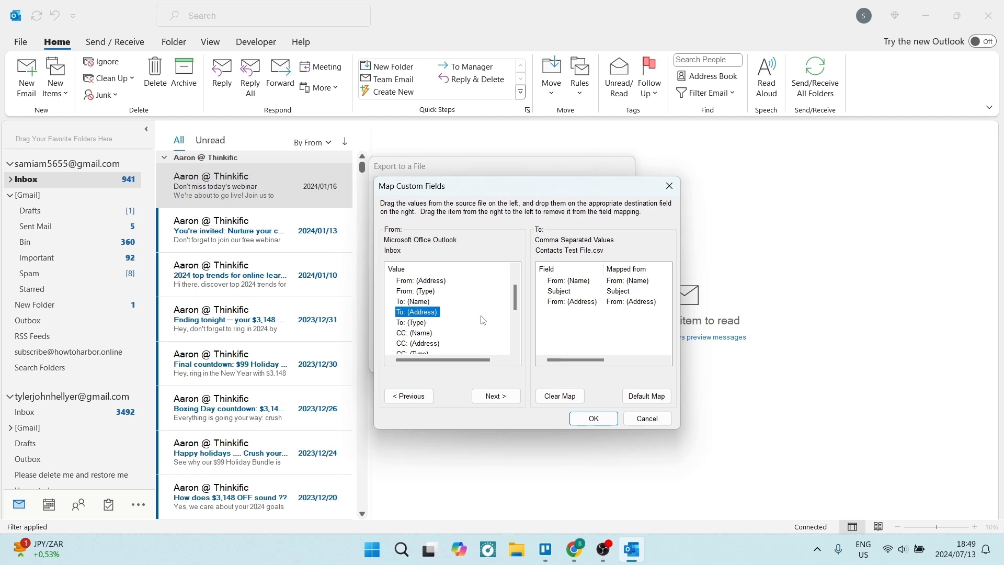
pyautogui.moveTo(460, 320)
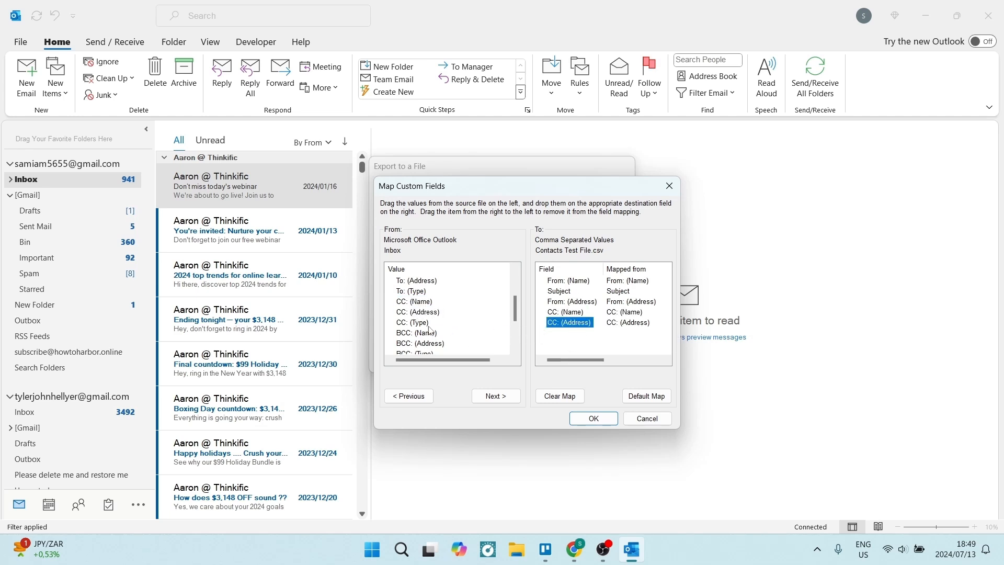
pyautogui.scroll(-3)
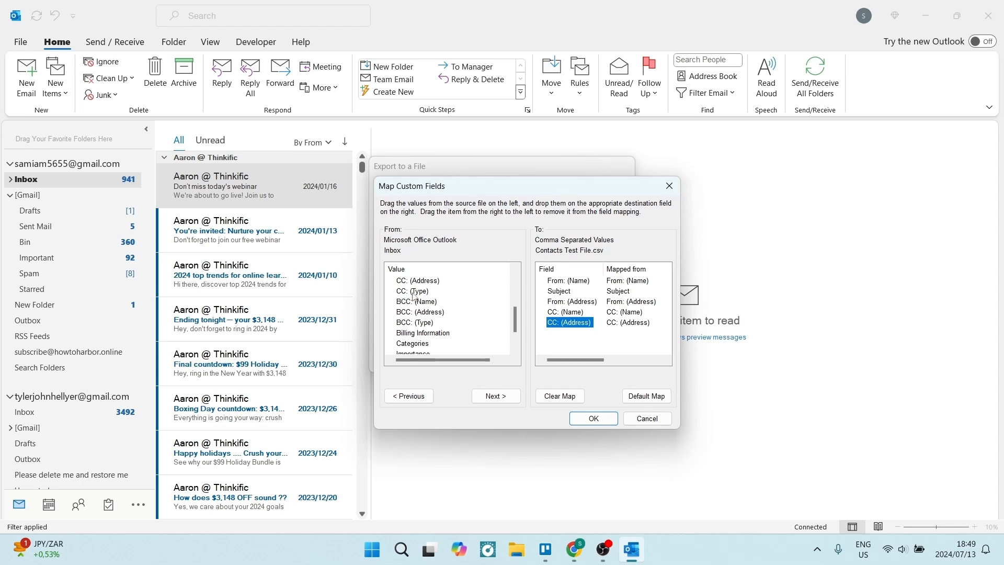
pyautogui.moveTo(435, 309)
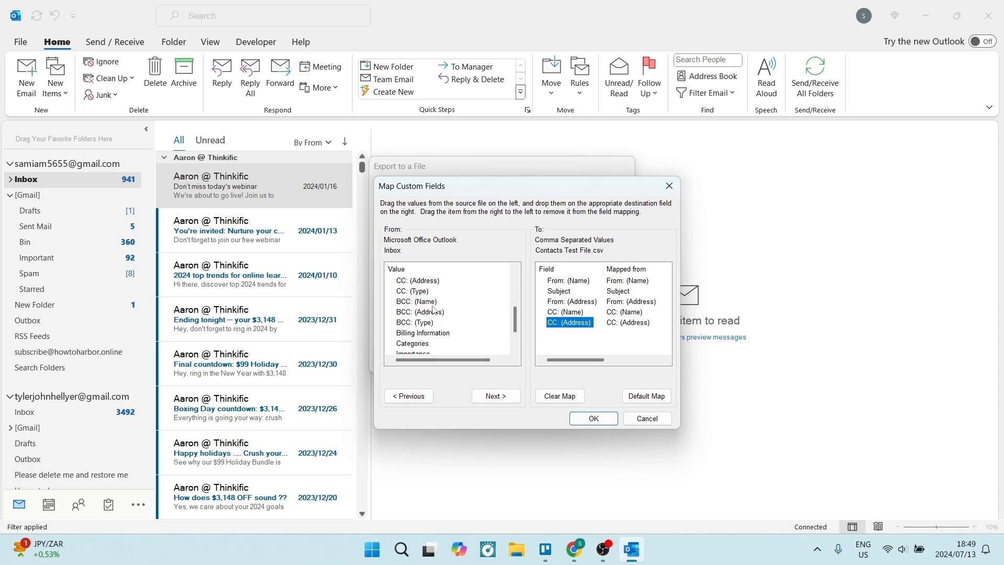
pyautogui.scroll(-3)
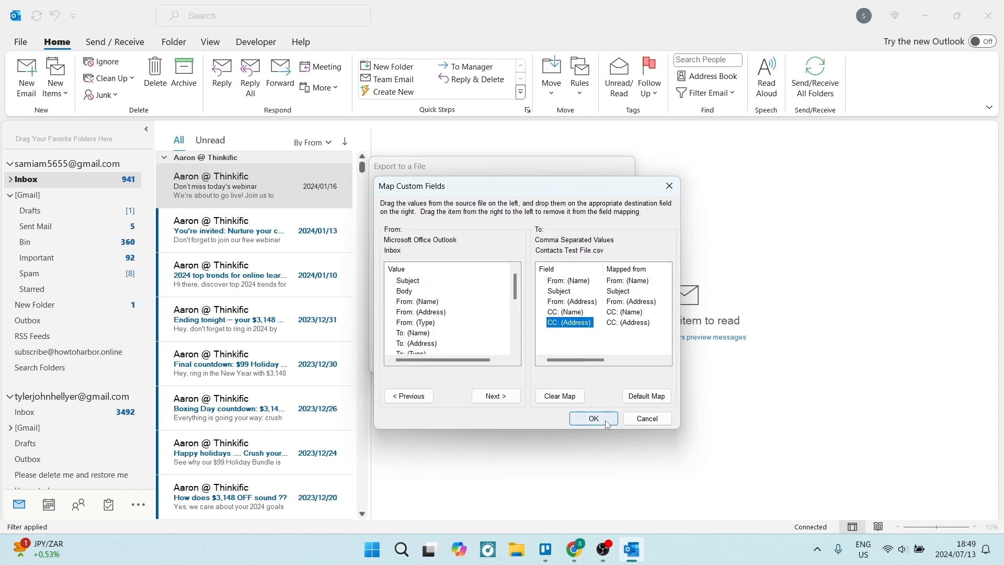
# Step: Confirm the field mapping and finish the Inbox export to Contacts Test File
pyautogui.click(591, 419)
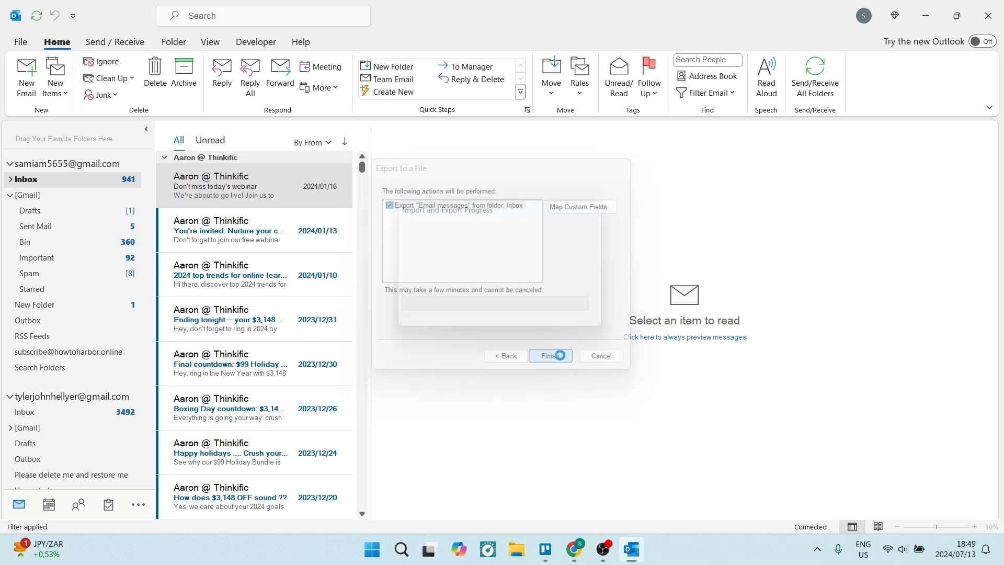
pyautogui.click(549, 355)
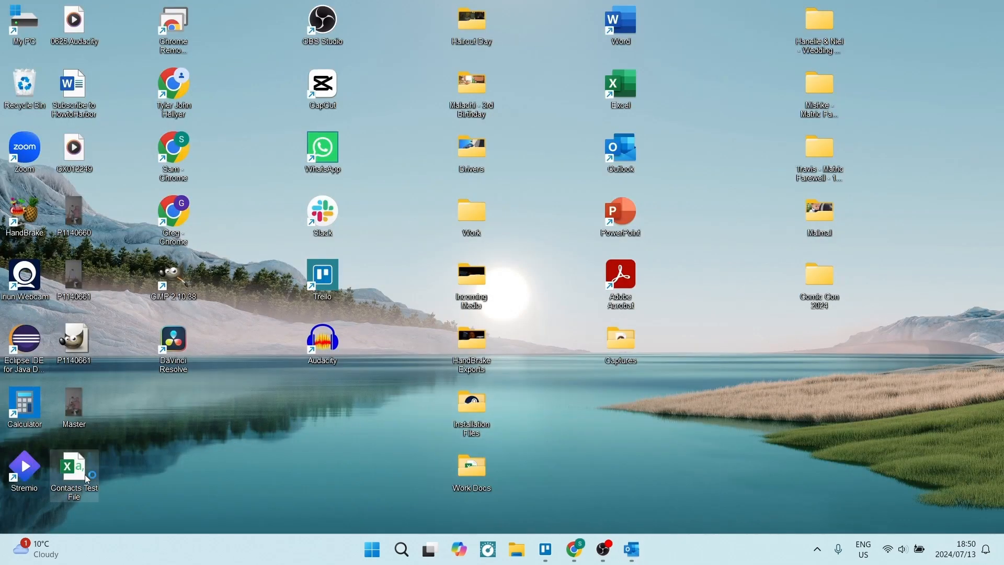
# Step: Open Contacts Test File from the desktop in Excel
pyautogui.doubleClick(74, 468)
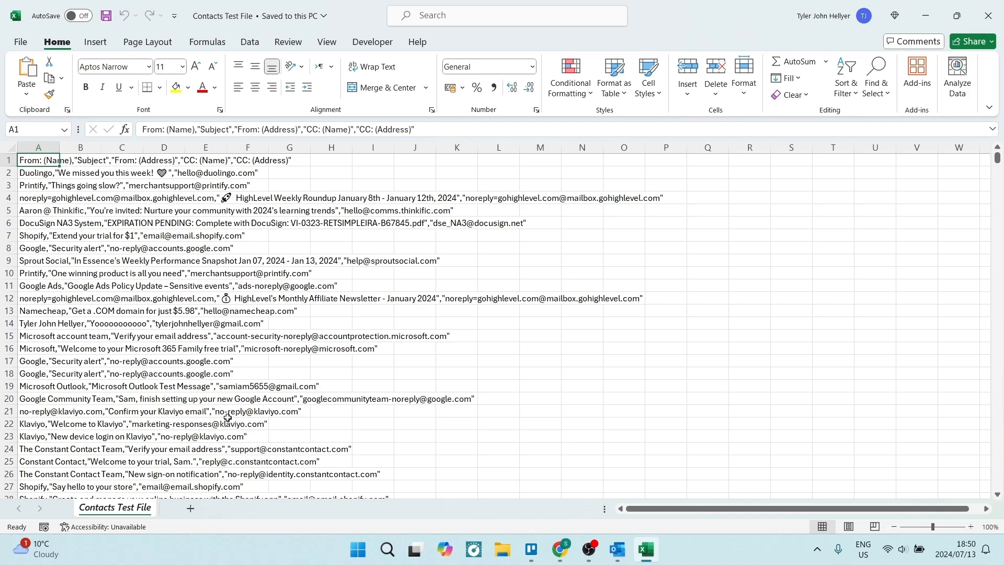
pyautogui.moveTo(226, 317)
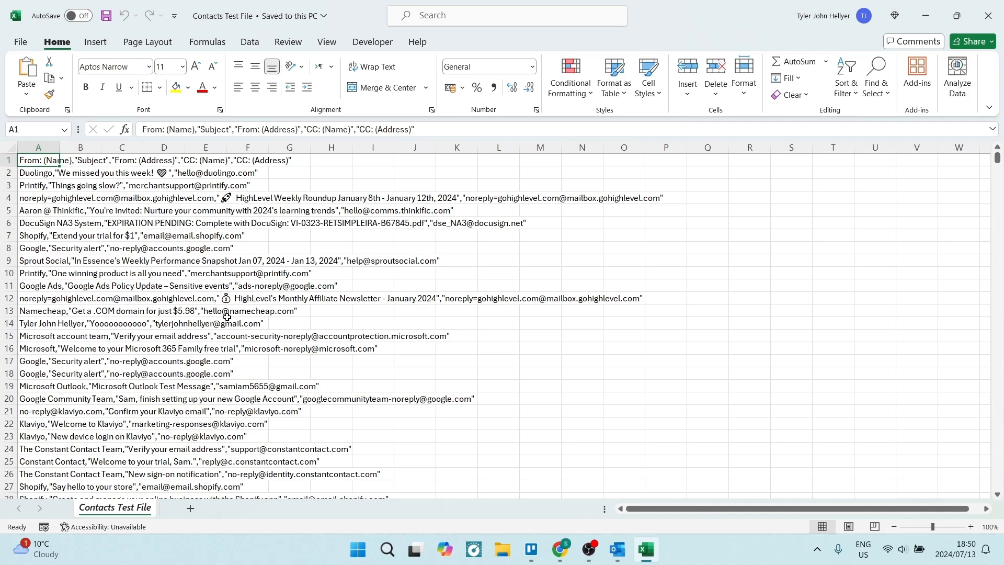
pyautogui.moveTo(209, 257)
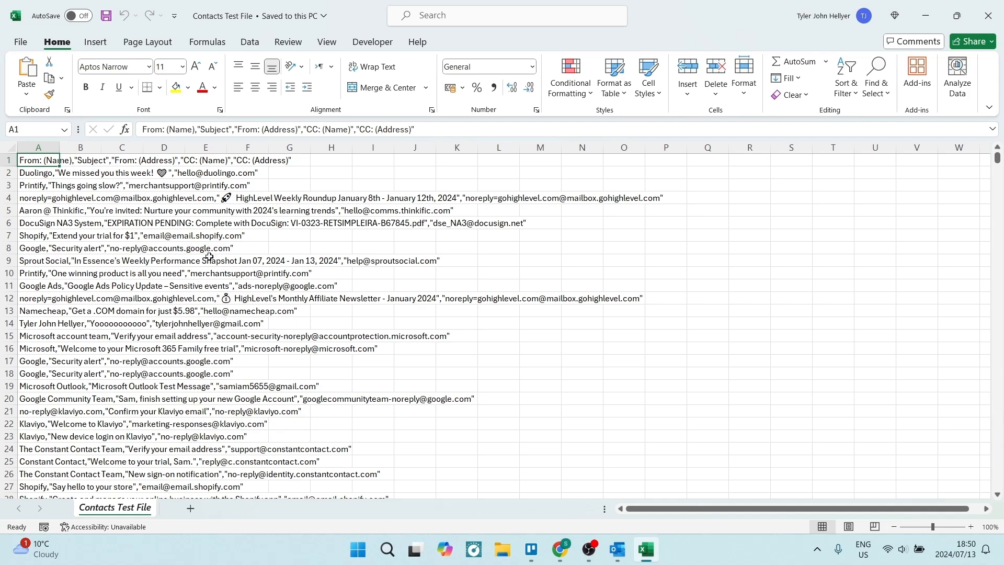